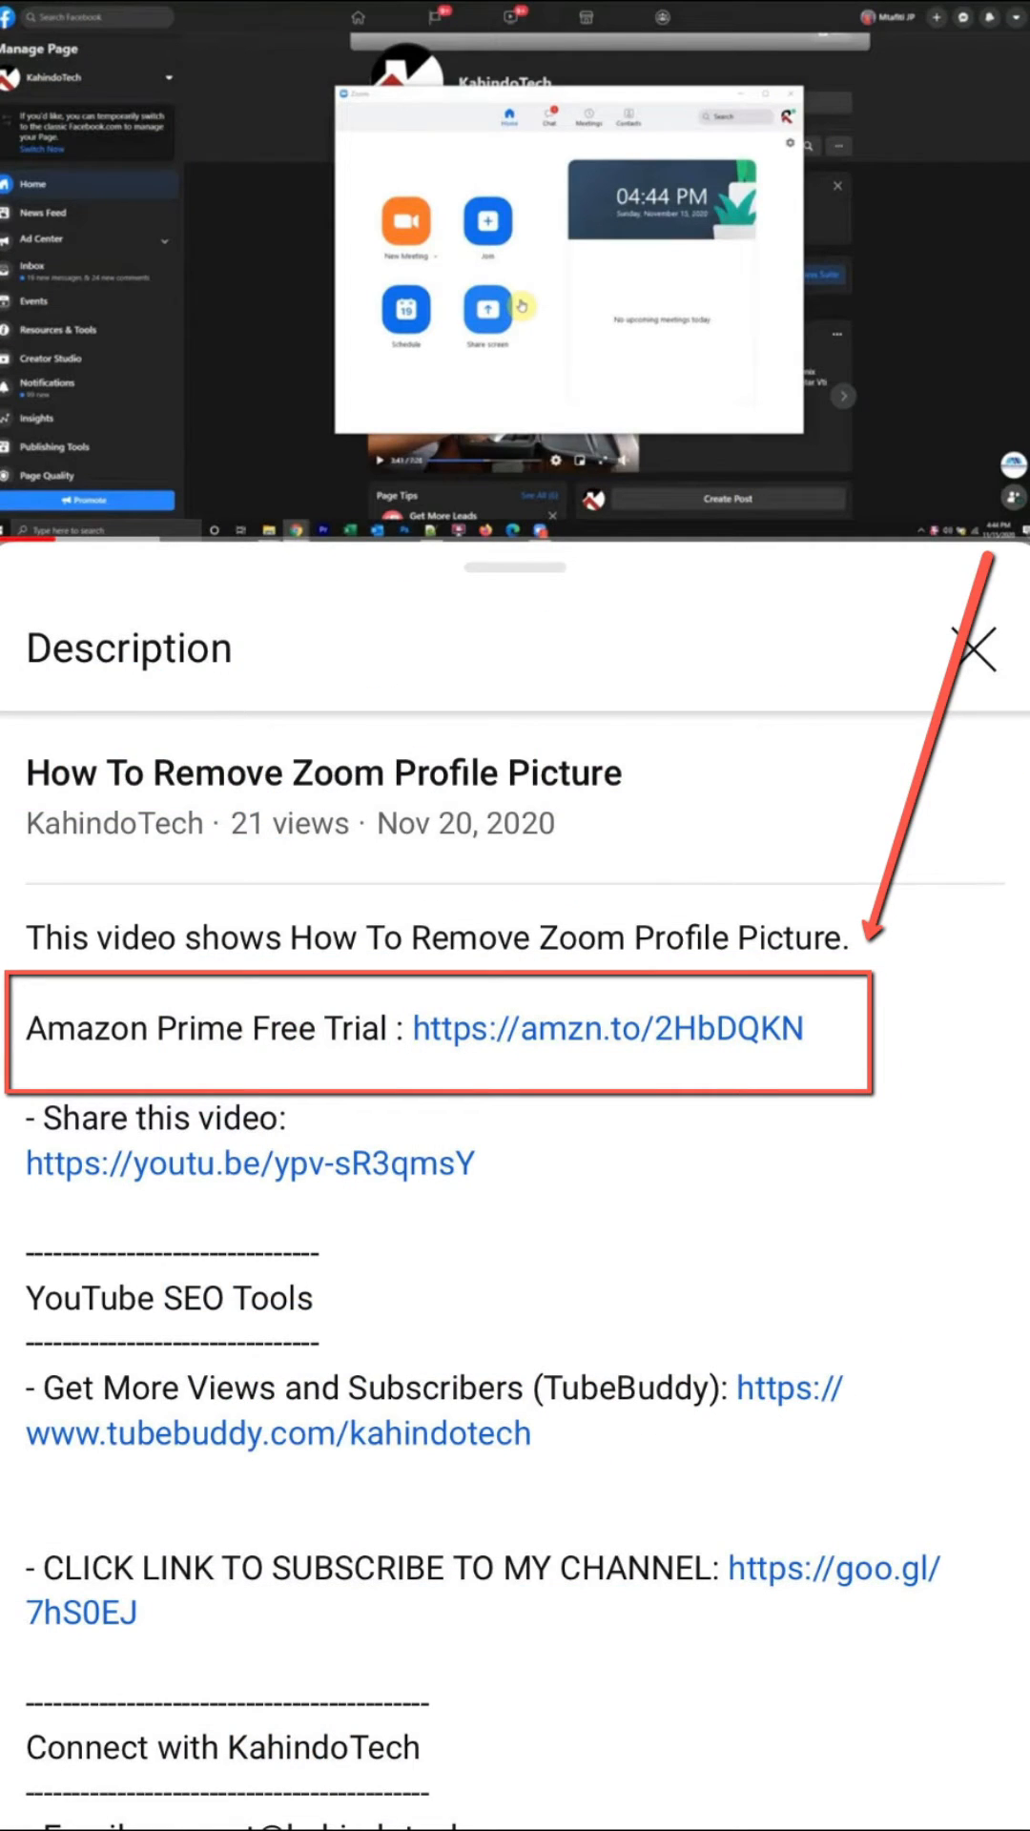
# Step: Follow the amzn.to Amazon Prime Free Trial link from the video description in Safari
pyautogui.click(606, 1029)
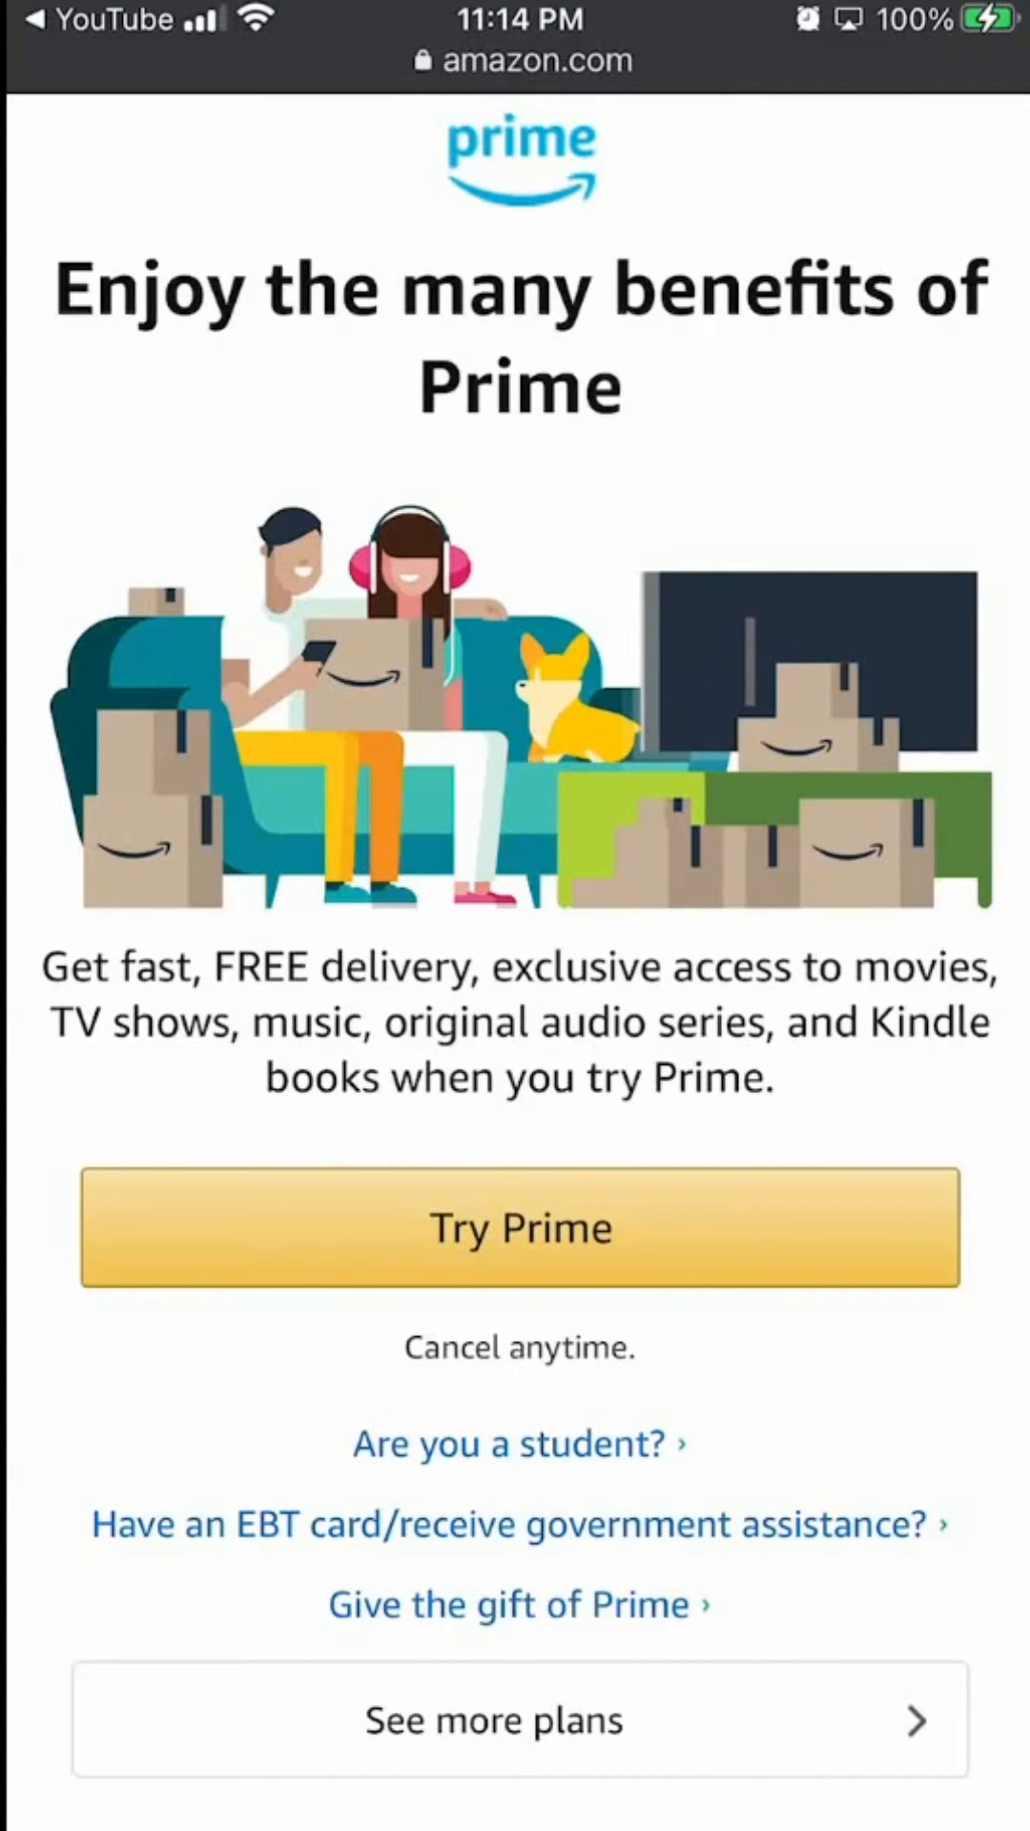
pyautogui.click(519, 1227)
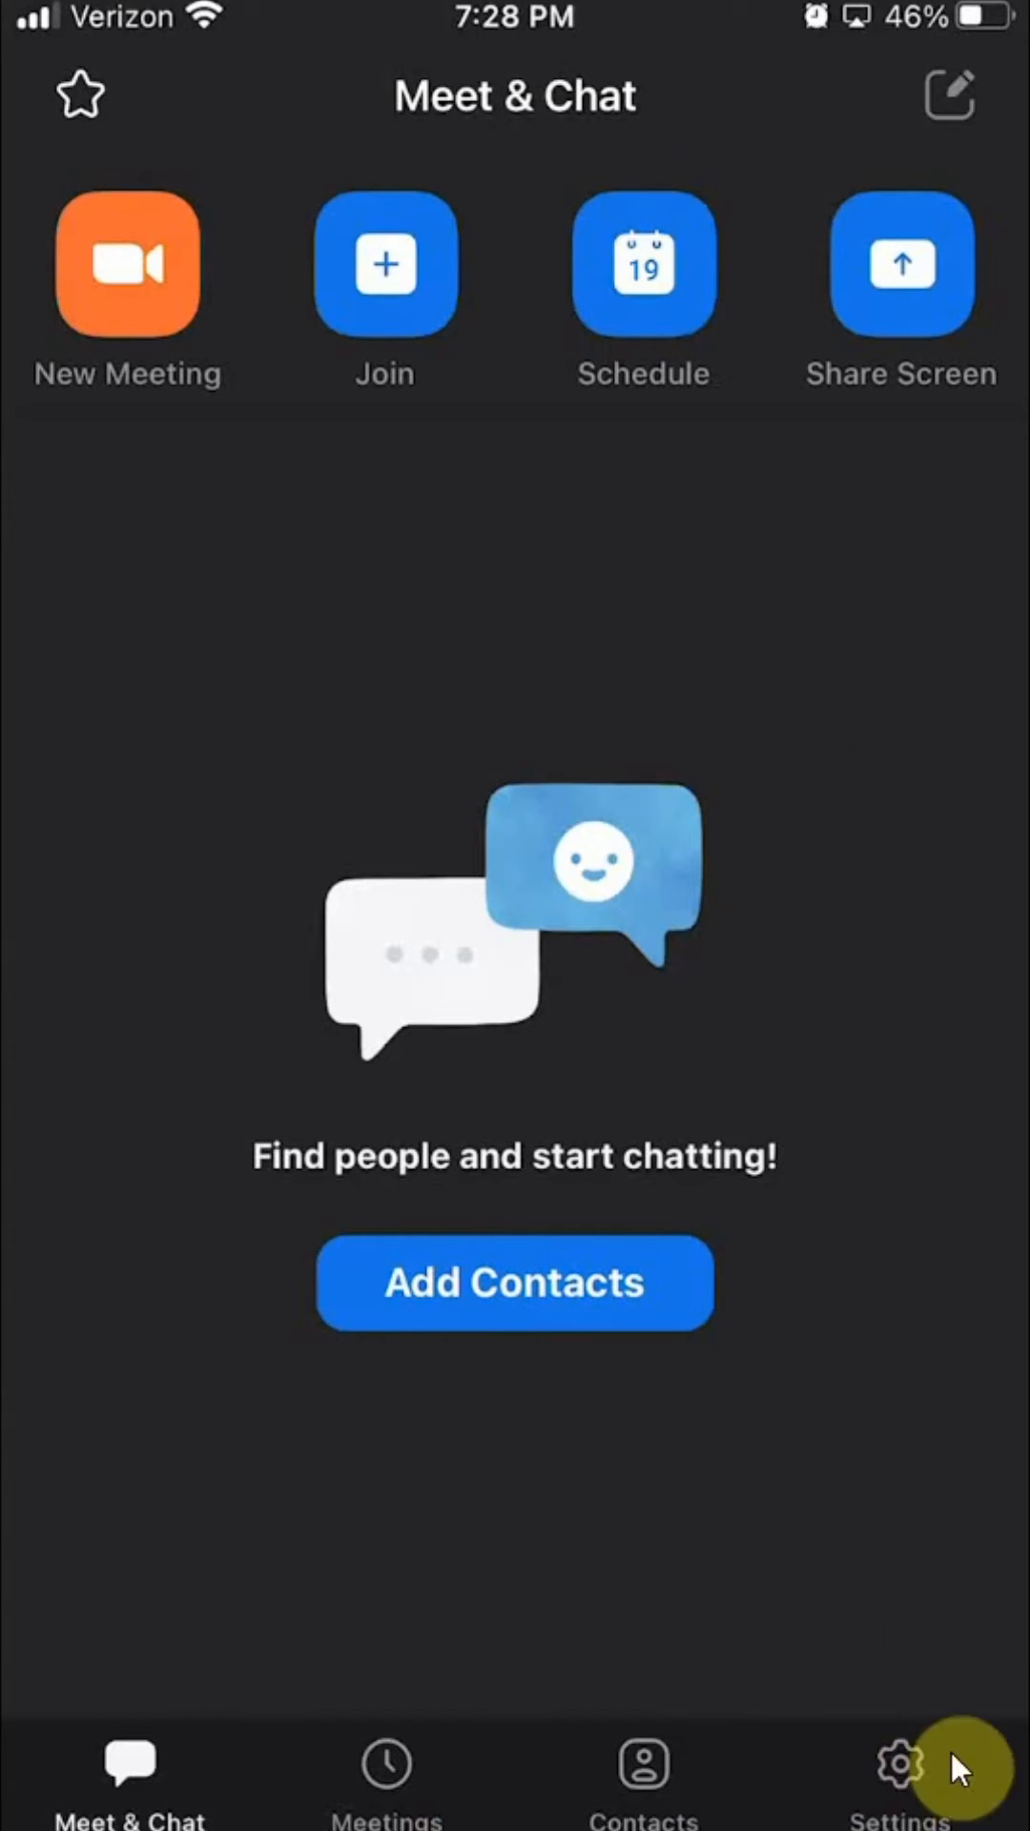
pyautogui.moveTo(899, 1799)
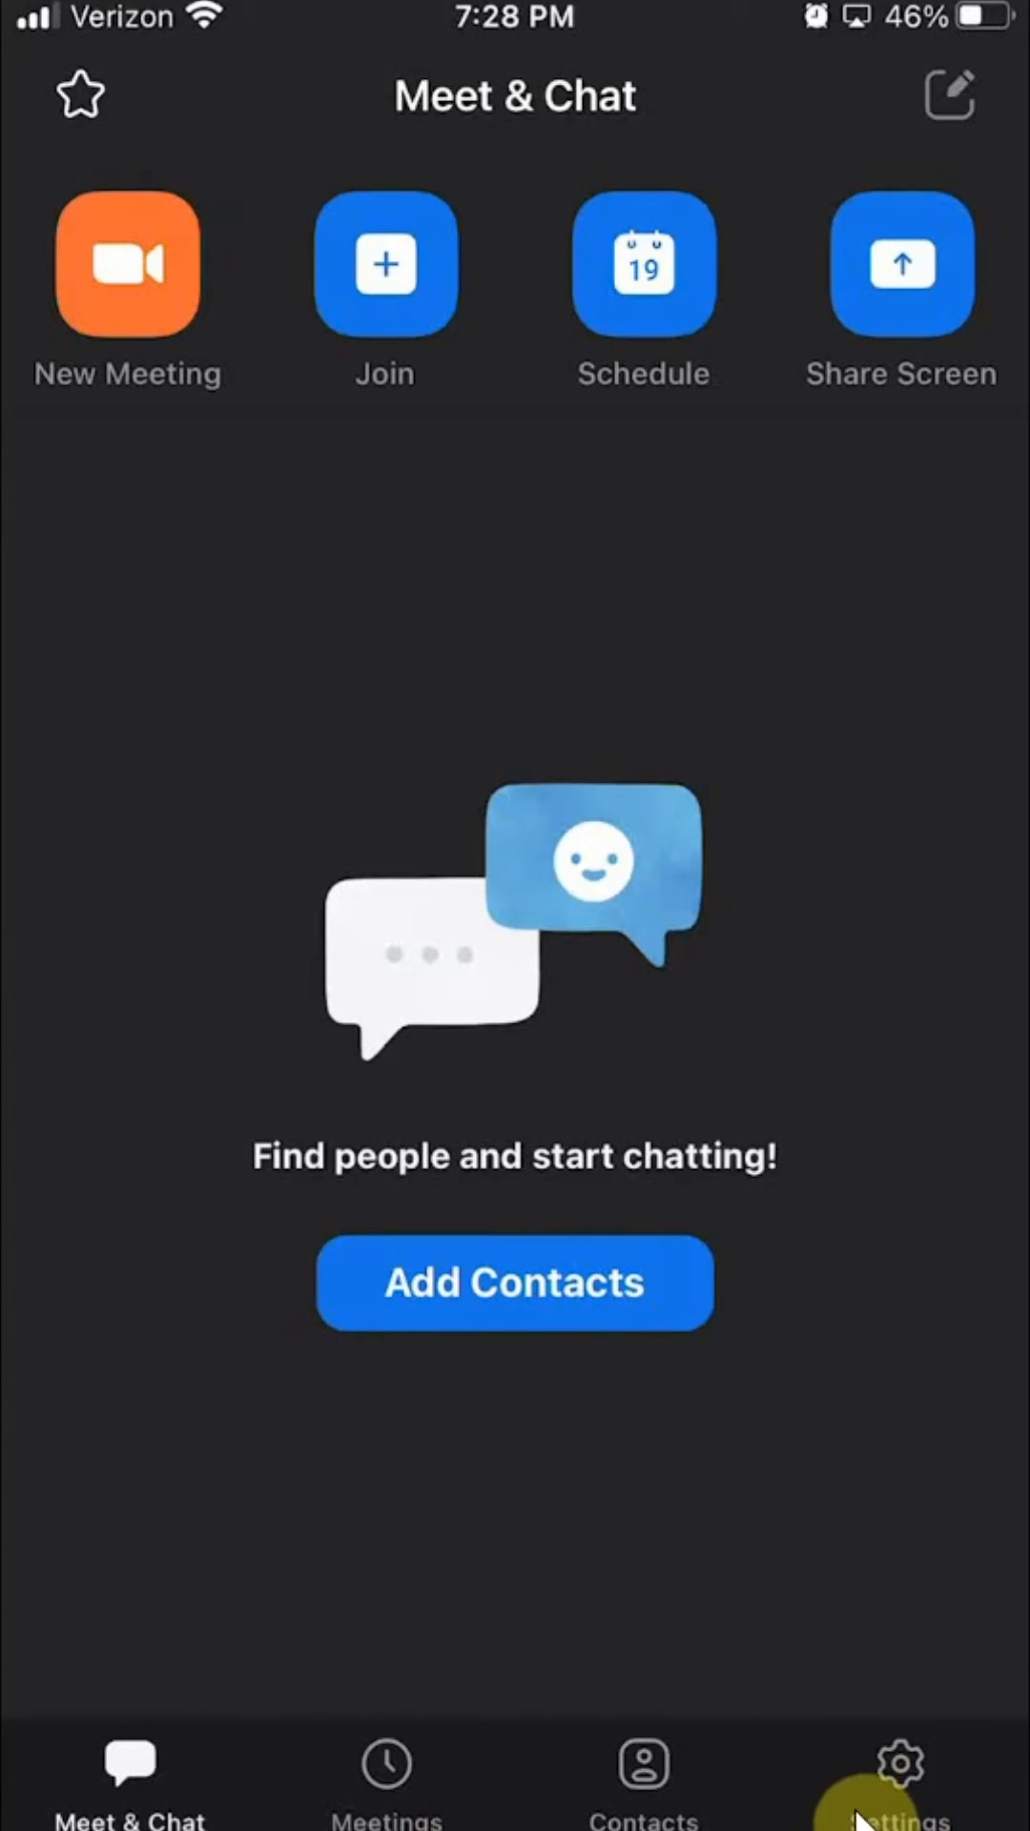
# Step: Switch from Meet & Chat to the Zoom settings list via the bottom bar
pyautogui.click(896, 1769)
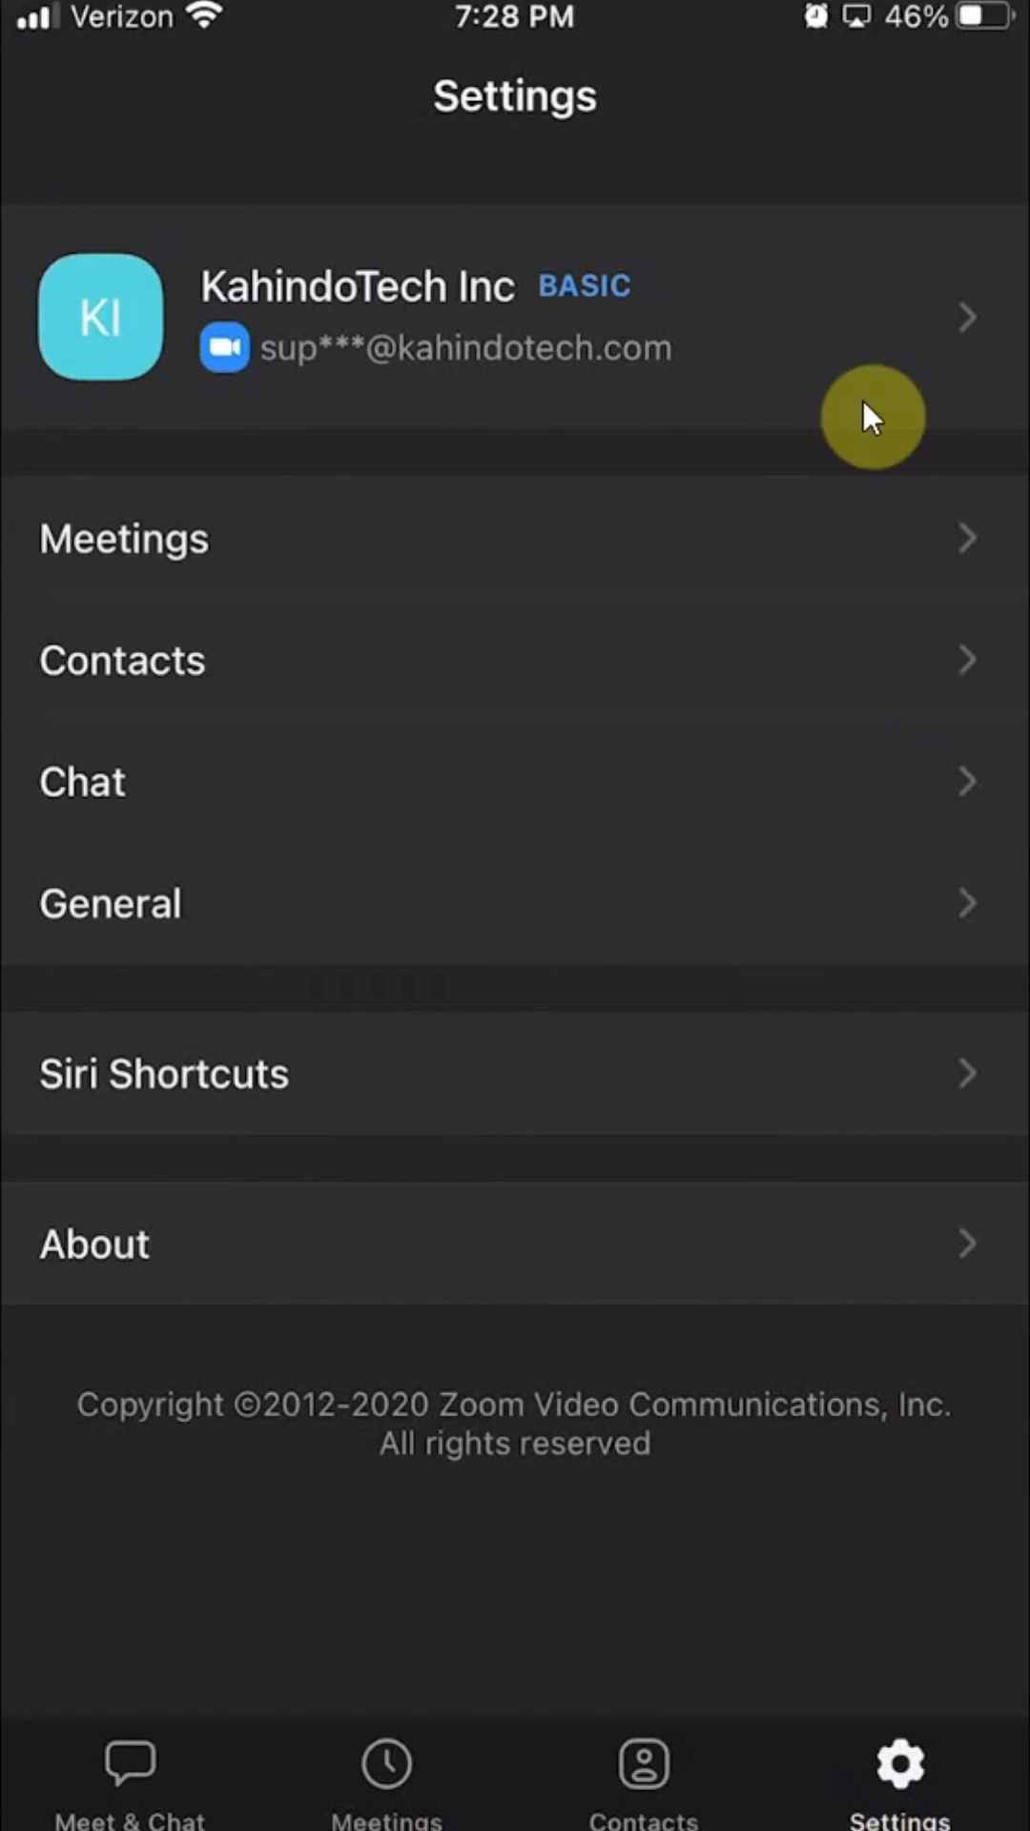
pyautogui.moveTo(246, 287)
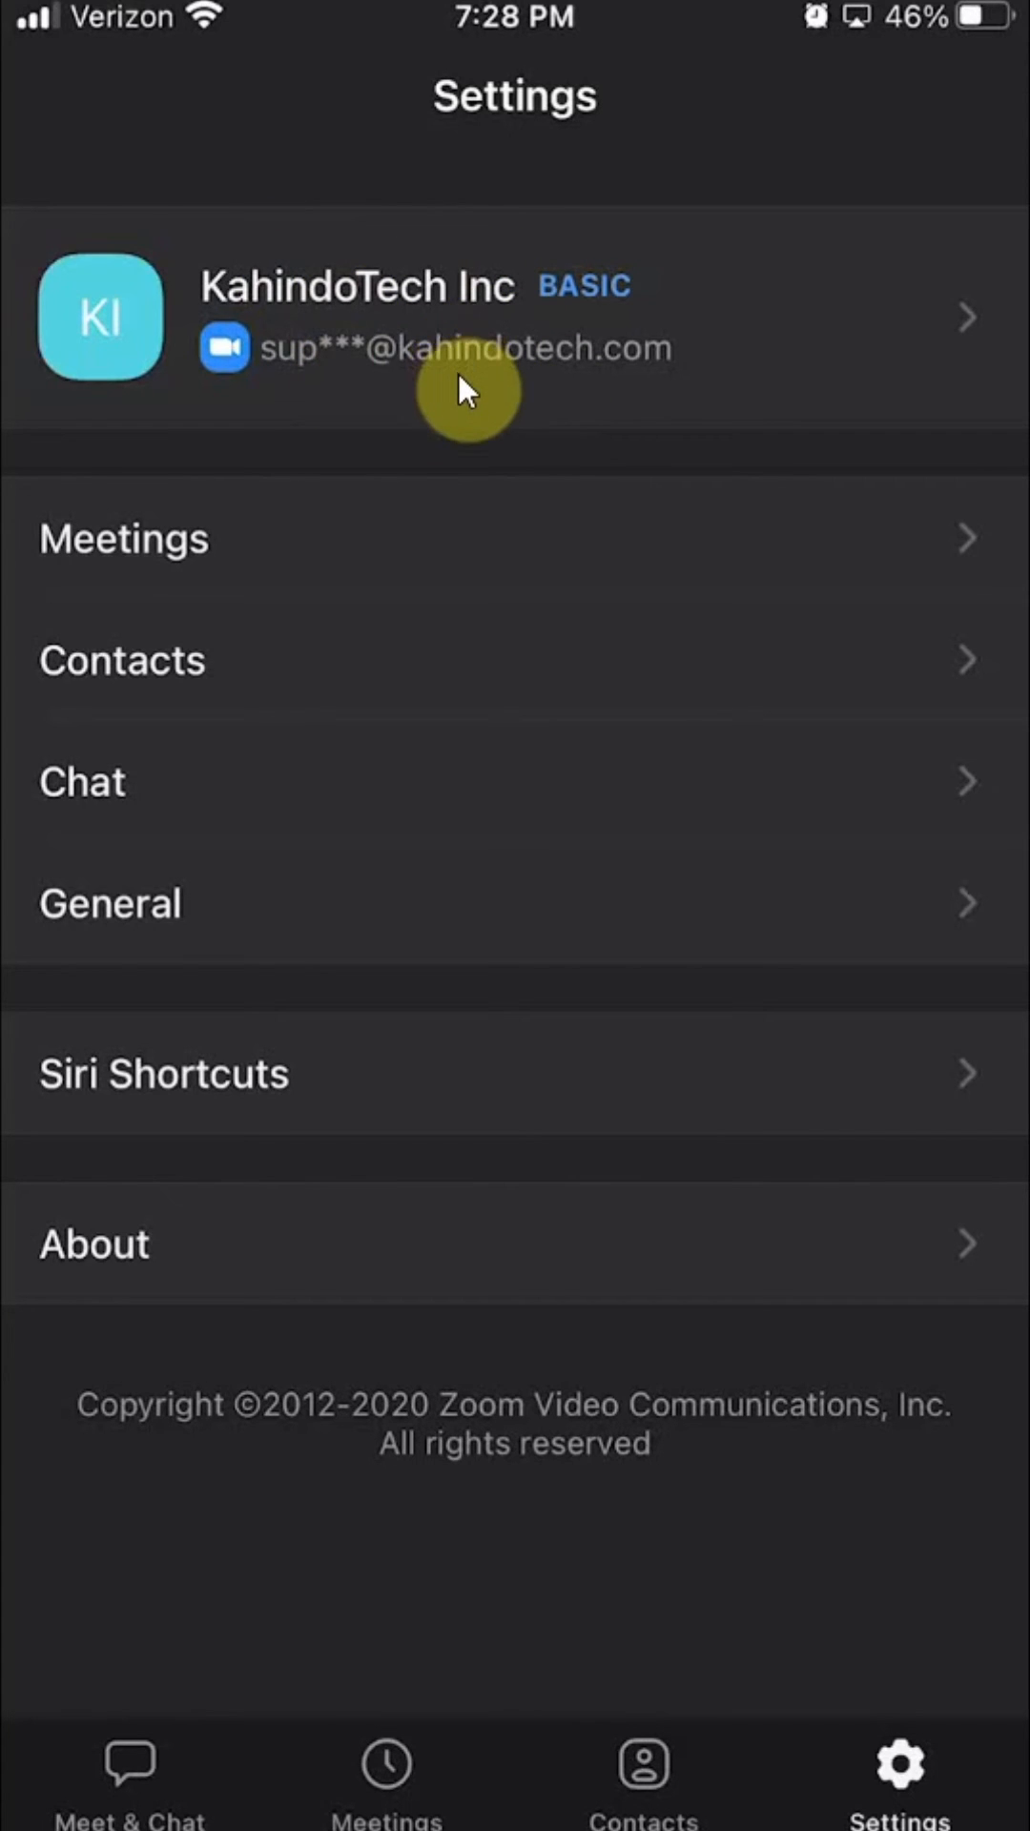
# Step: Bring up My Profile from the account row at the top of Settings
pyautogui.click(467, 319)
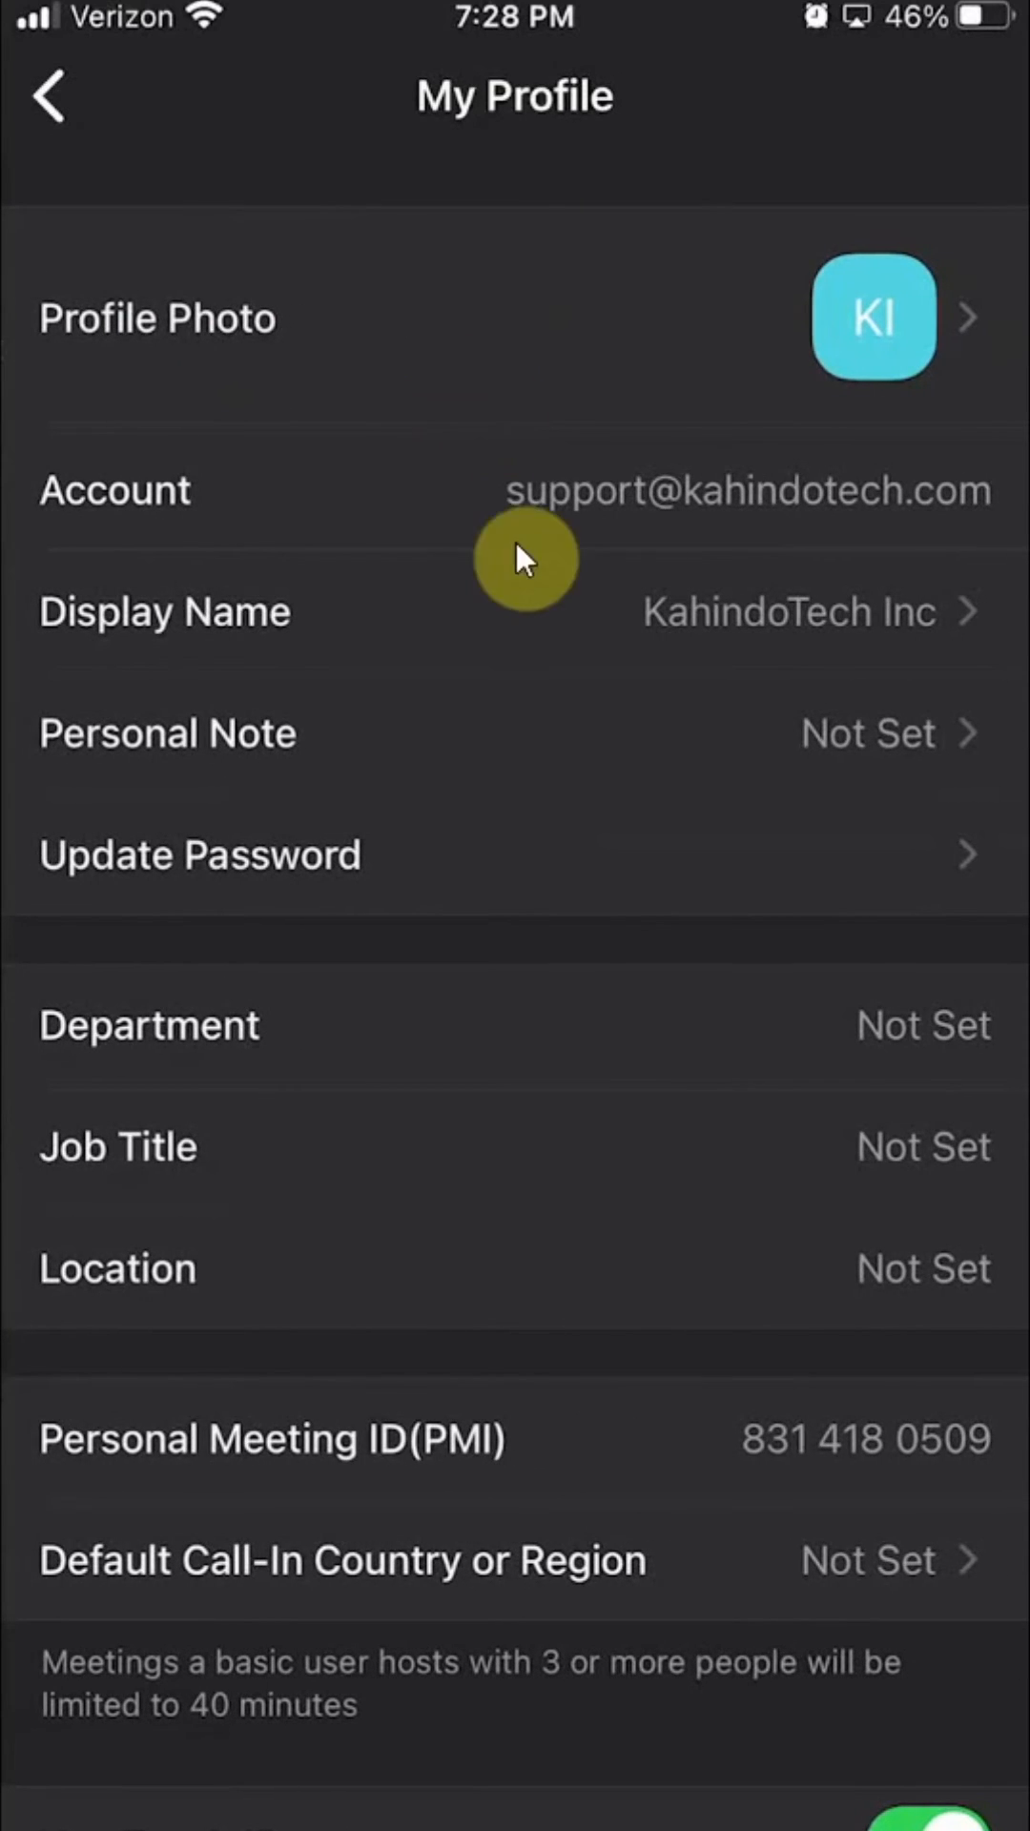
# Step: Sign out from the bottom of My Profile, returning to the Start a Meeting welcome screen
pyautogui.scroll(-3)
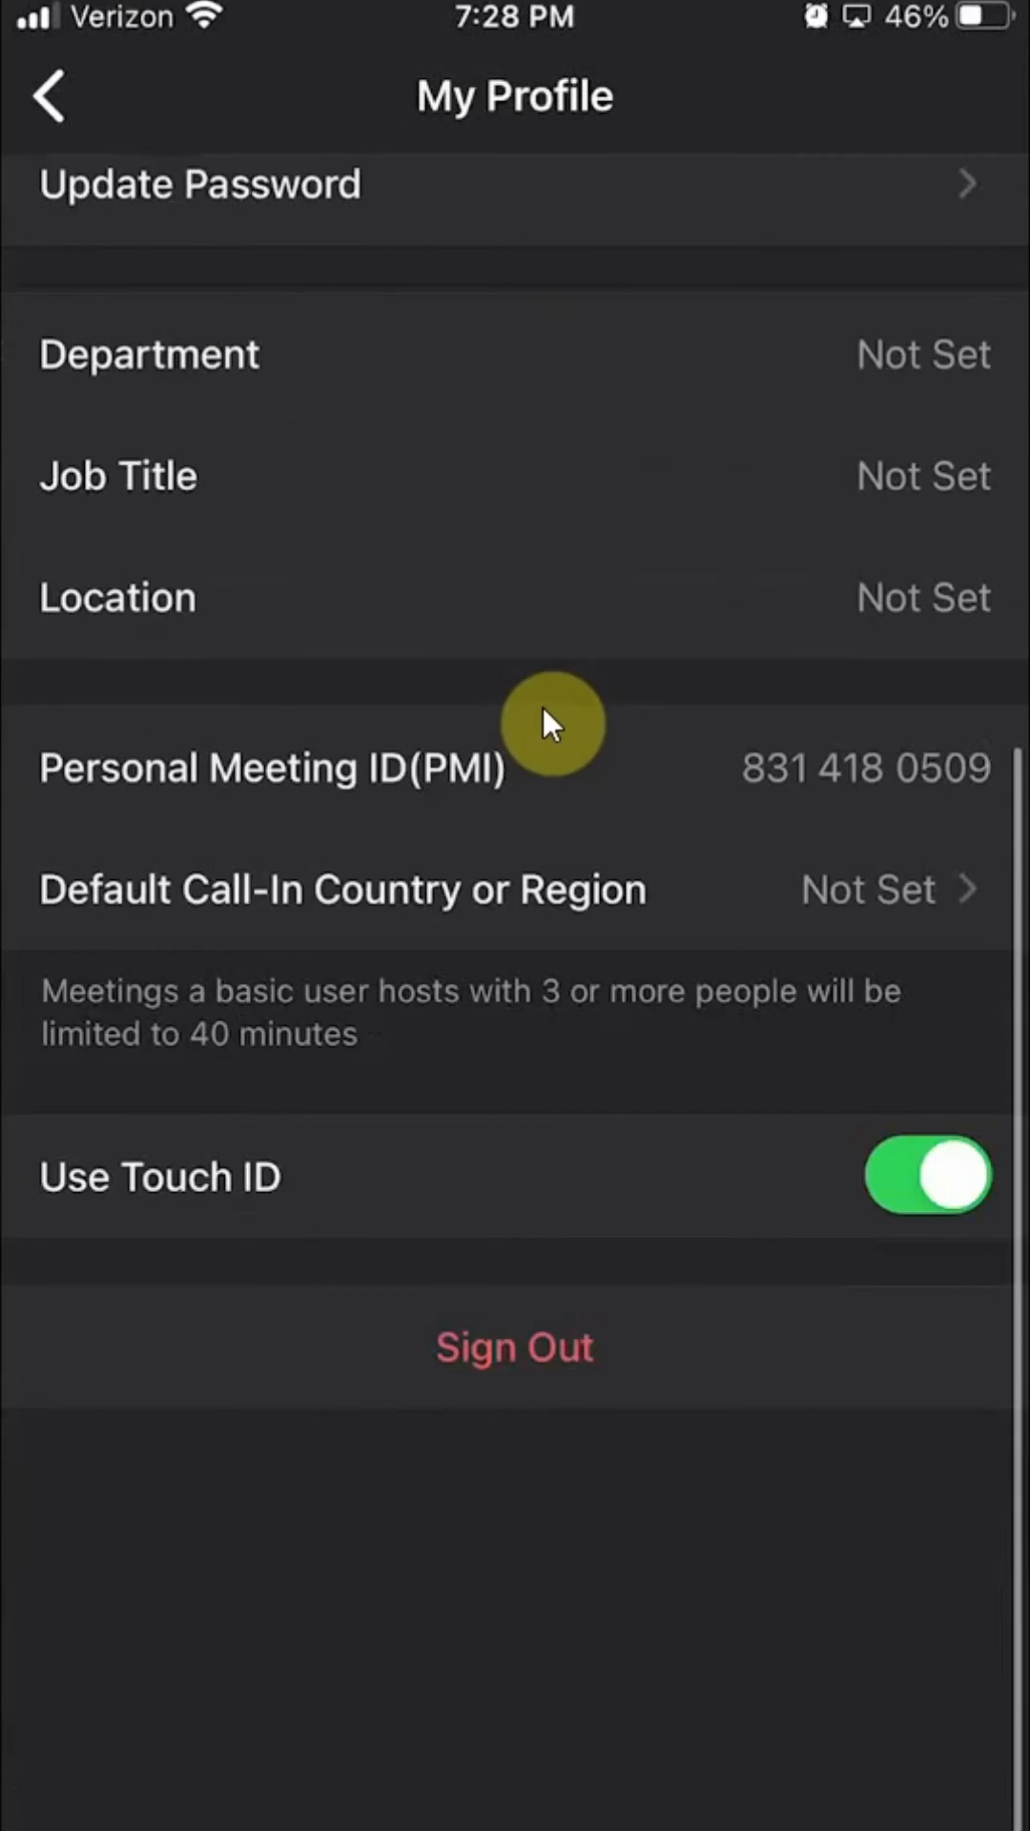
pyautogui.scroll(-3)
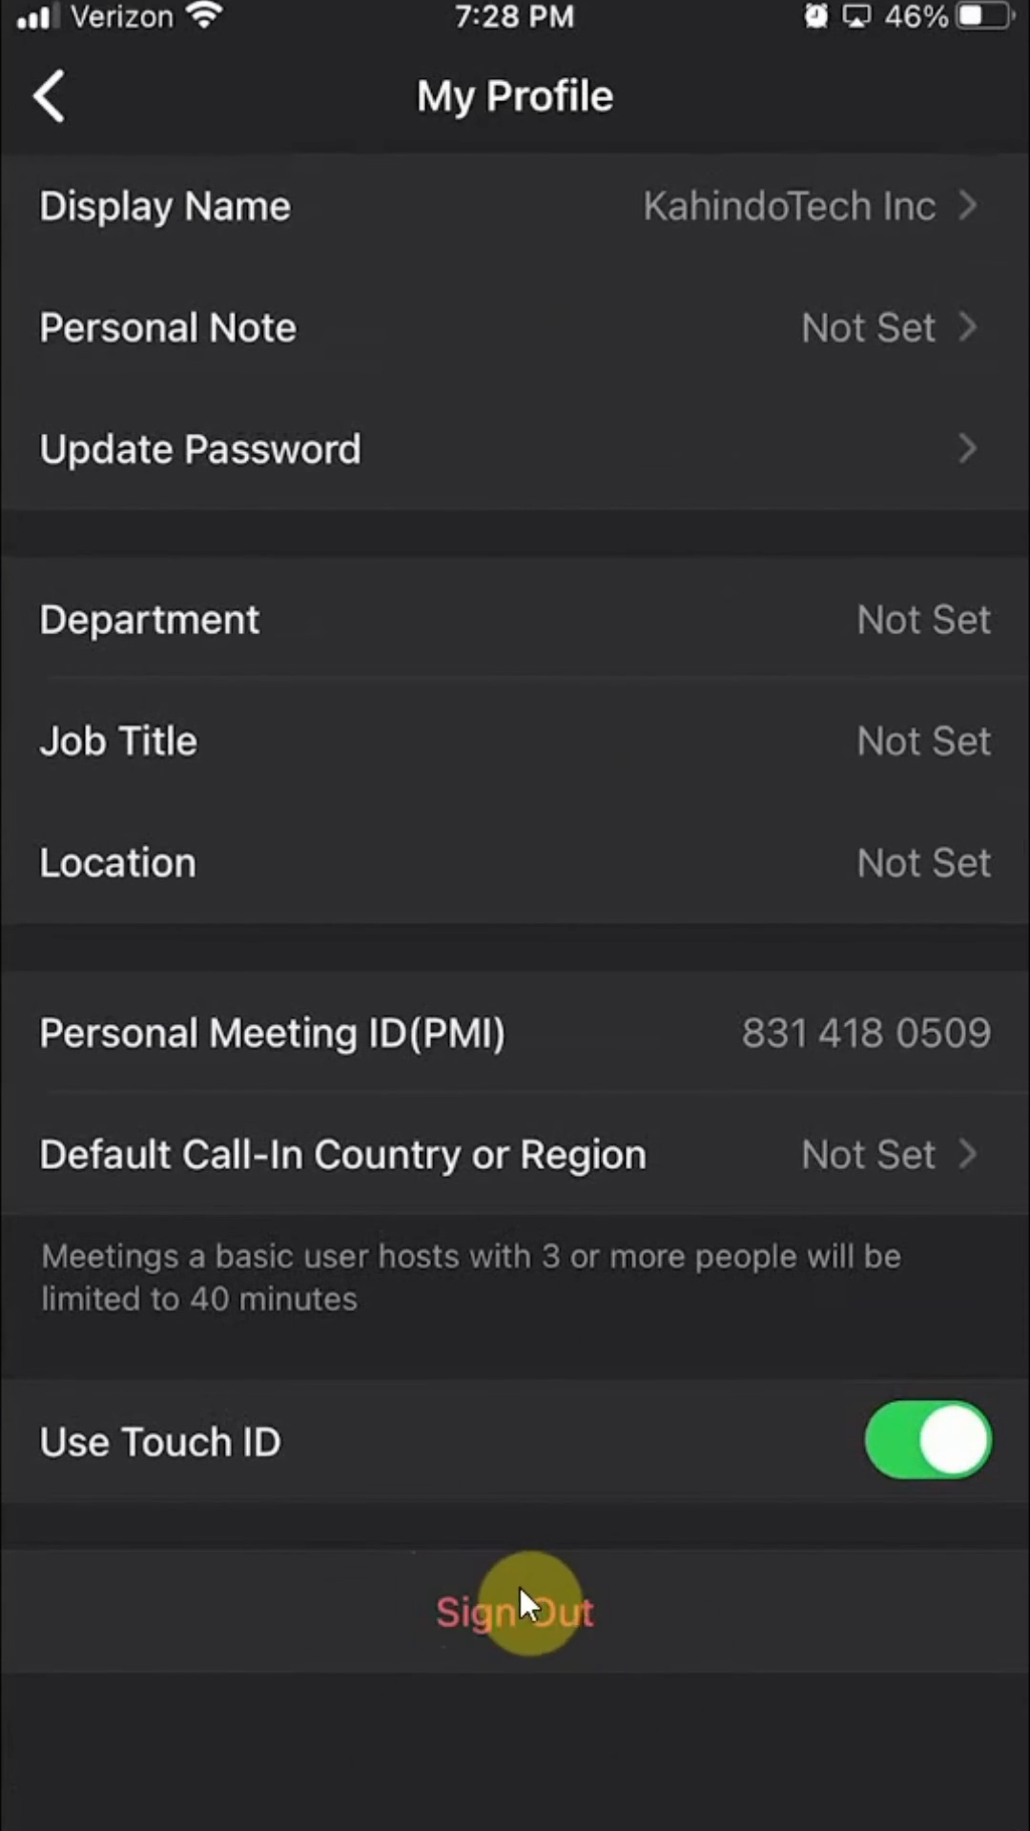
pyautogui.click(513, 1612)
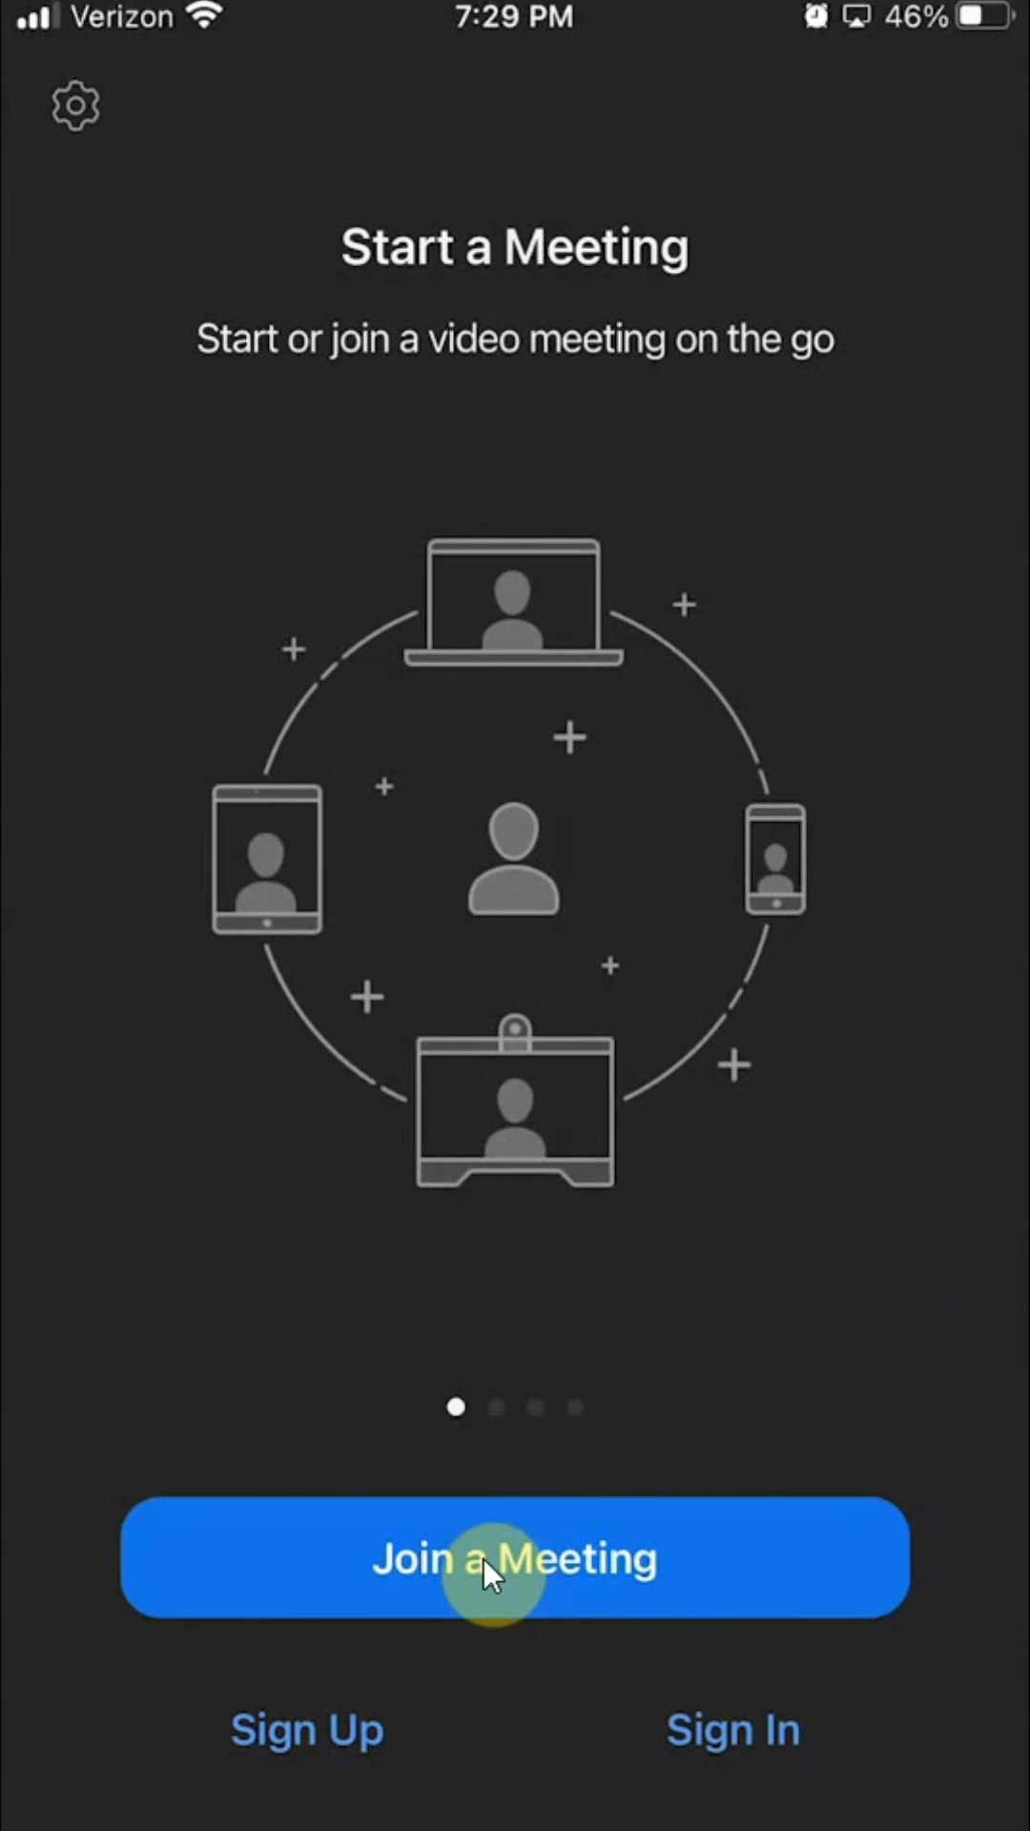